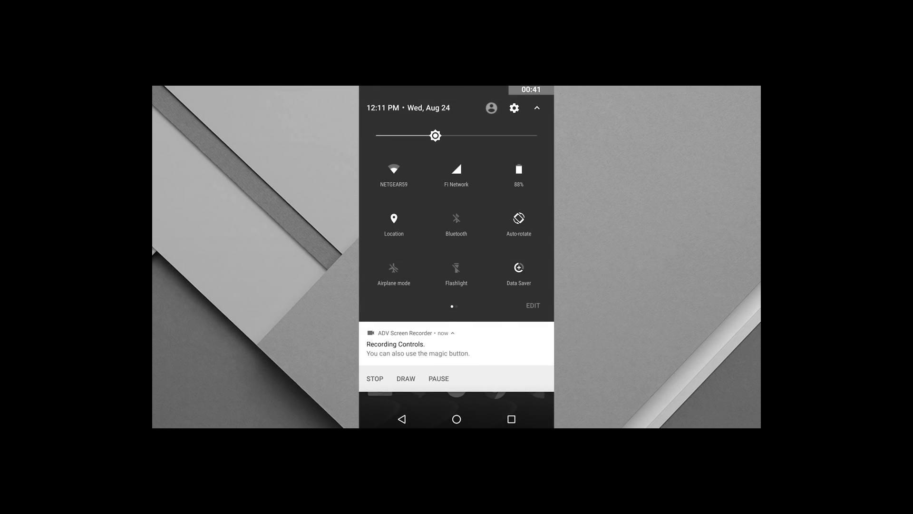
- Open the Settings app from the quick settings gear icon
{"action": "left_click", "coordinate": [532, 306]}
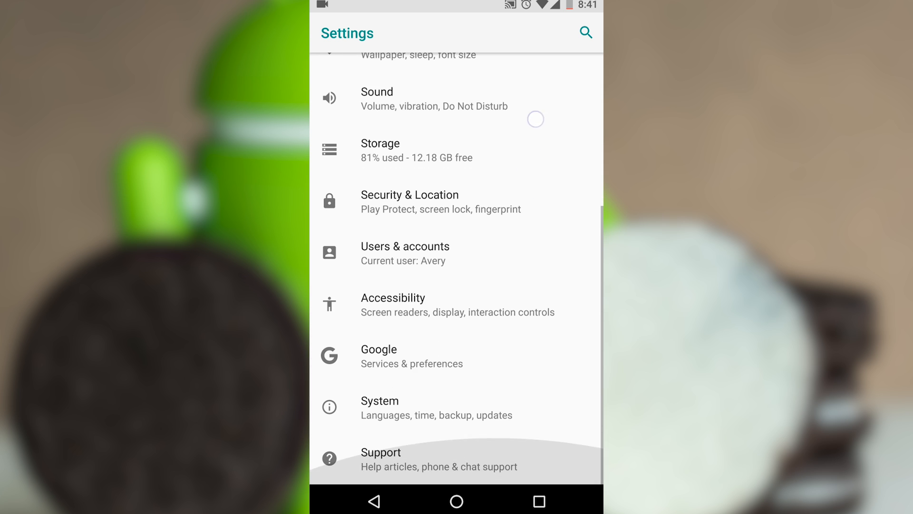
- Go to System, then About phone, and scroll to the Android version entry
{"action": "left_click", "coordinate": [380, 406]}
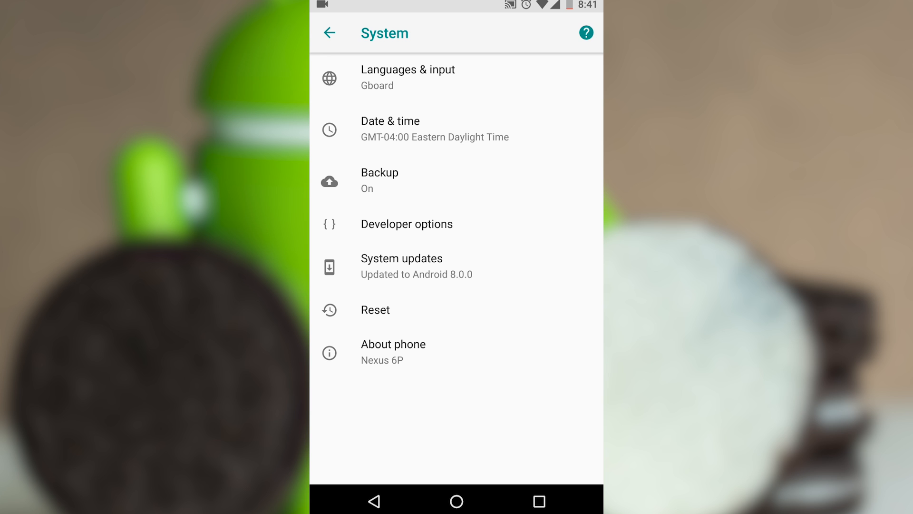
{"action": "left_click", "coordinate": [393, 343]}
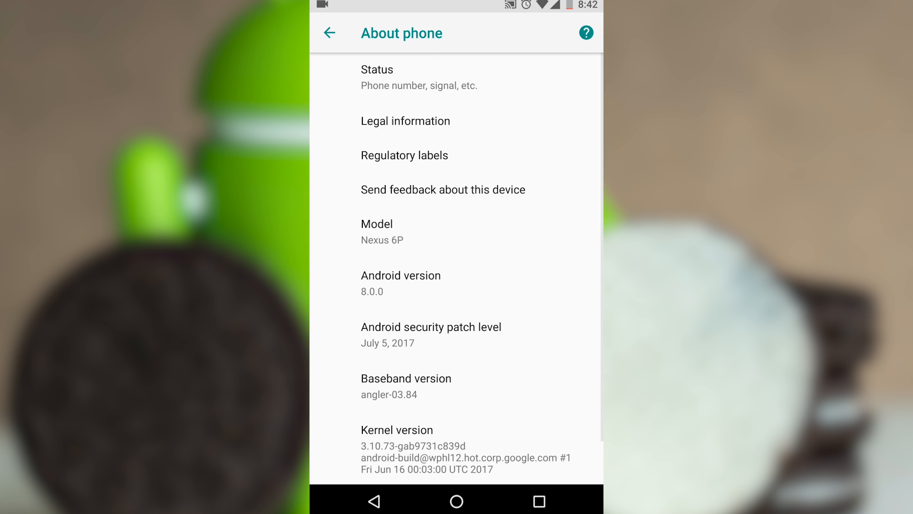
{"action": "scroll", "scroll_direction": "down", "scroll_amount": 3}
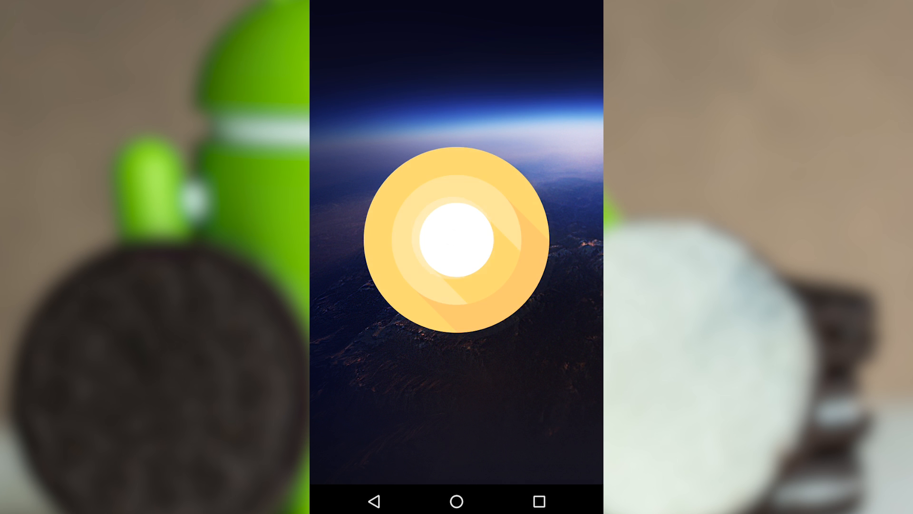
- Tap the Android O logo, then move to Wikipedia's Android version history table
{"action": "left_click", "coordinate": [456, 239]}
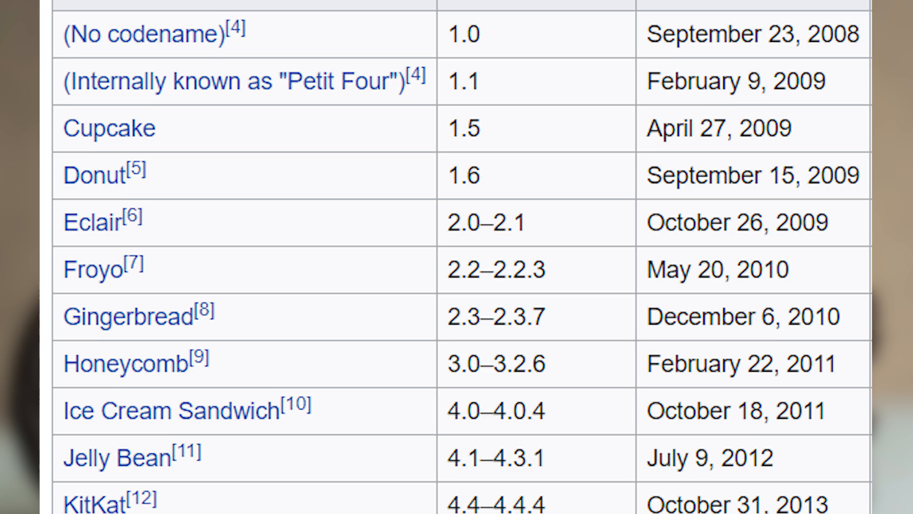
{"action": "scroll", "scroll_direction": "down", "scroll_amount": 3}
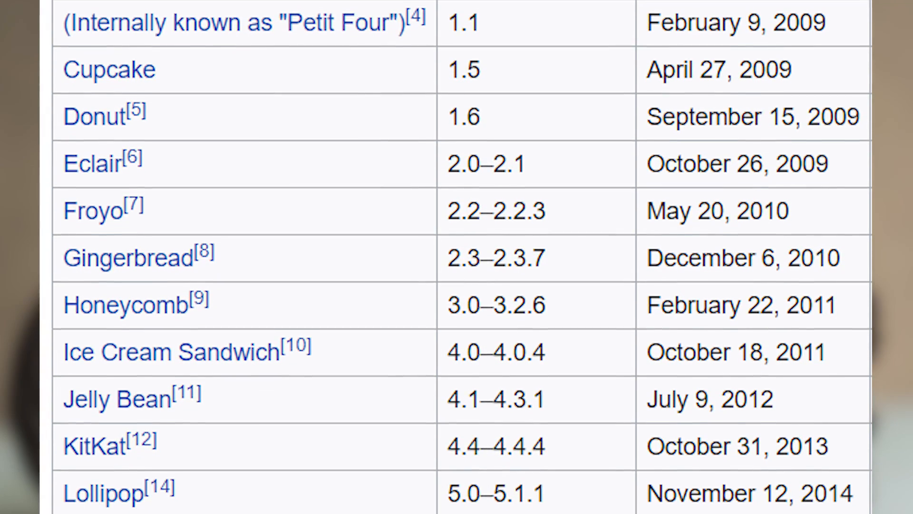
{"action": "scroll", "scroll_direction": "down", "scroll_amount": 3}
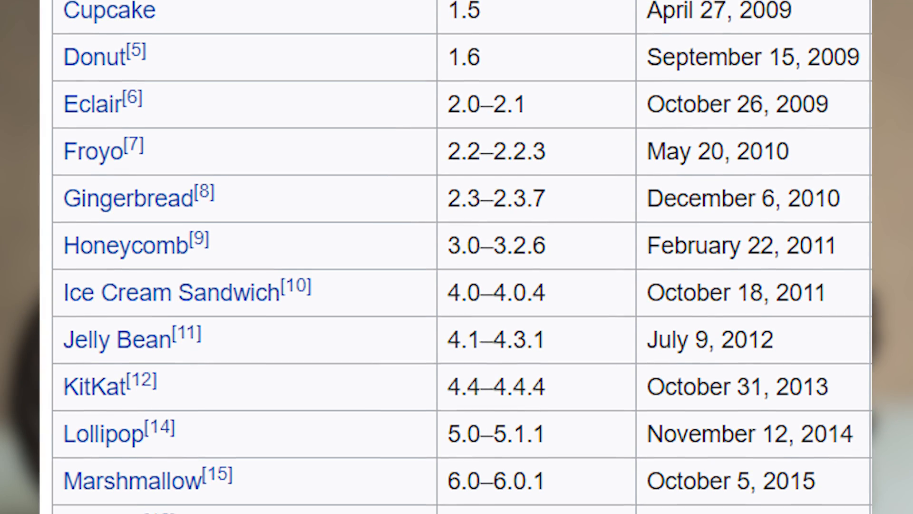
{"action": "scroll", "scroll_direction": "down", "scroll_amount": 3}
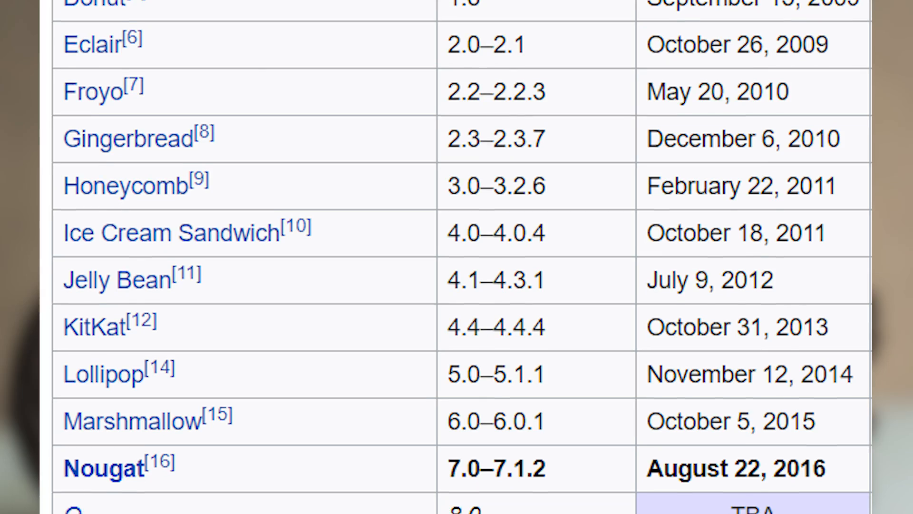